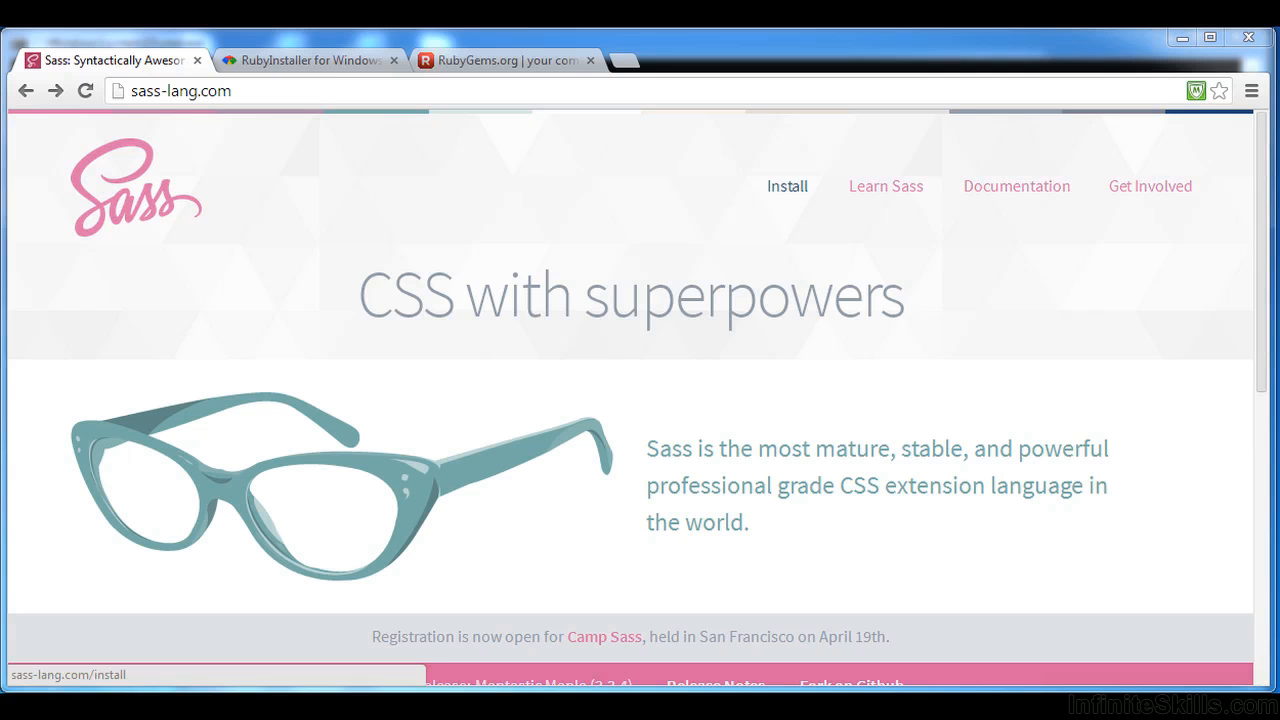
Step: Open the Sass install page and scroll to the Windows command-line instructions
left_click(787, 186)
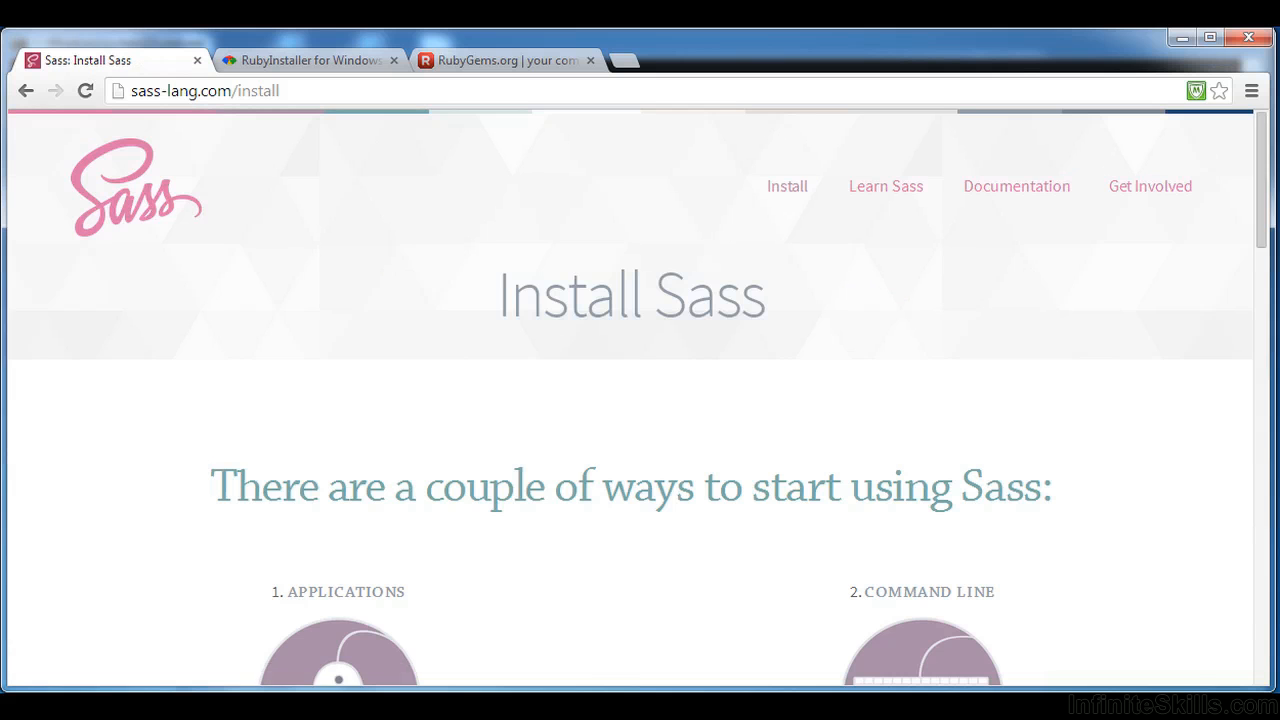
scroll("down", 3)
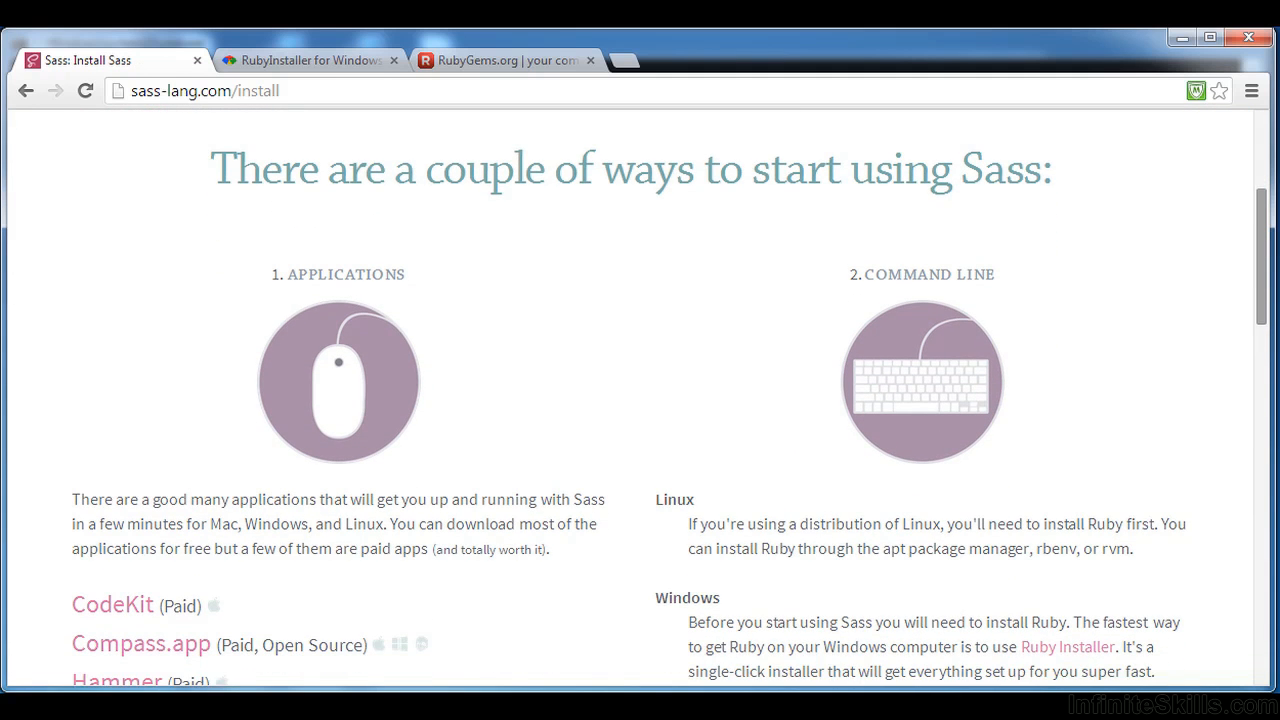
scroll("down", 3)
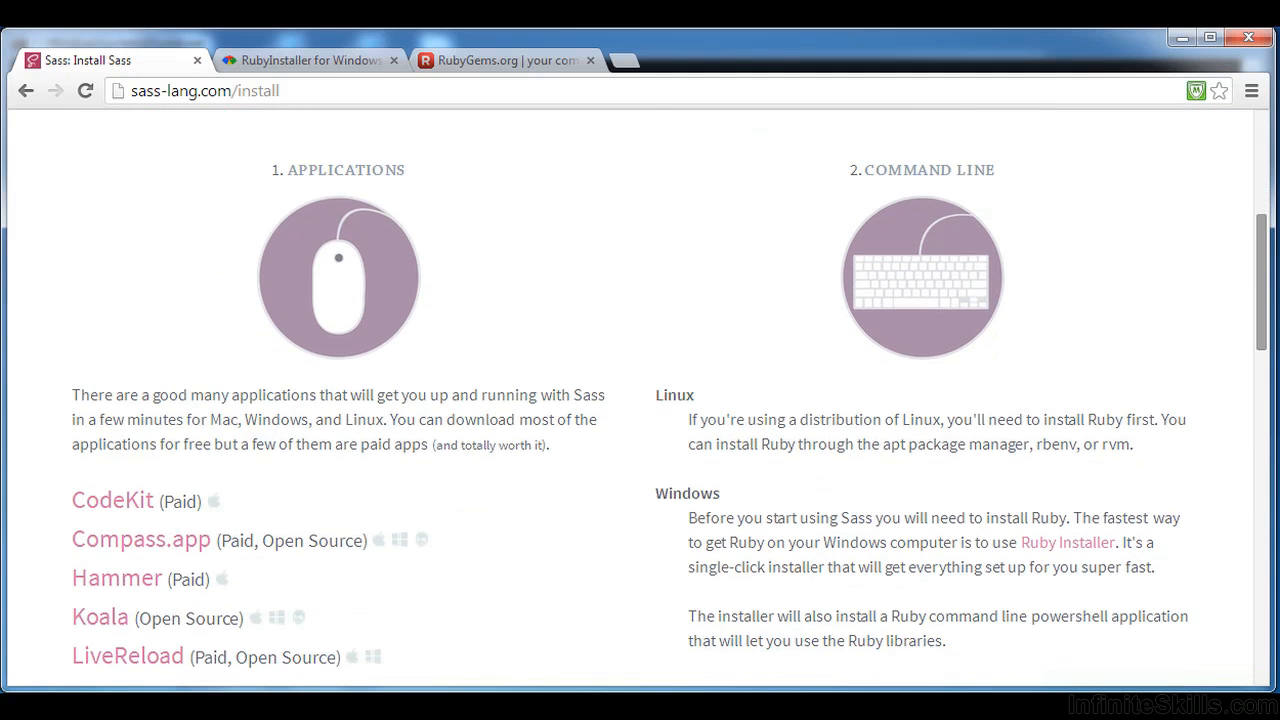
scroll("down", 3)
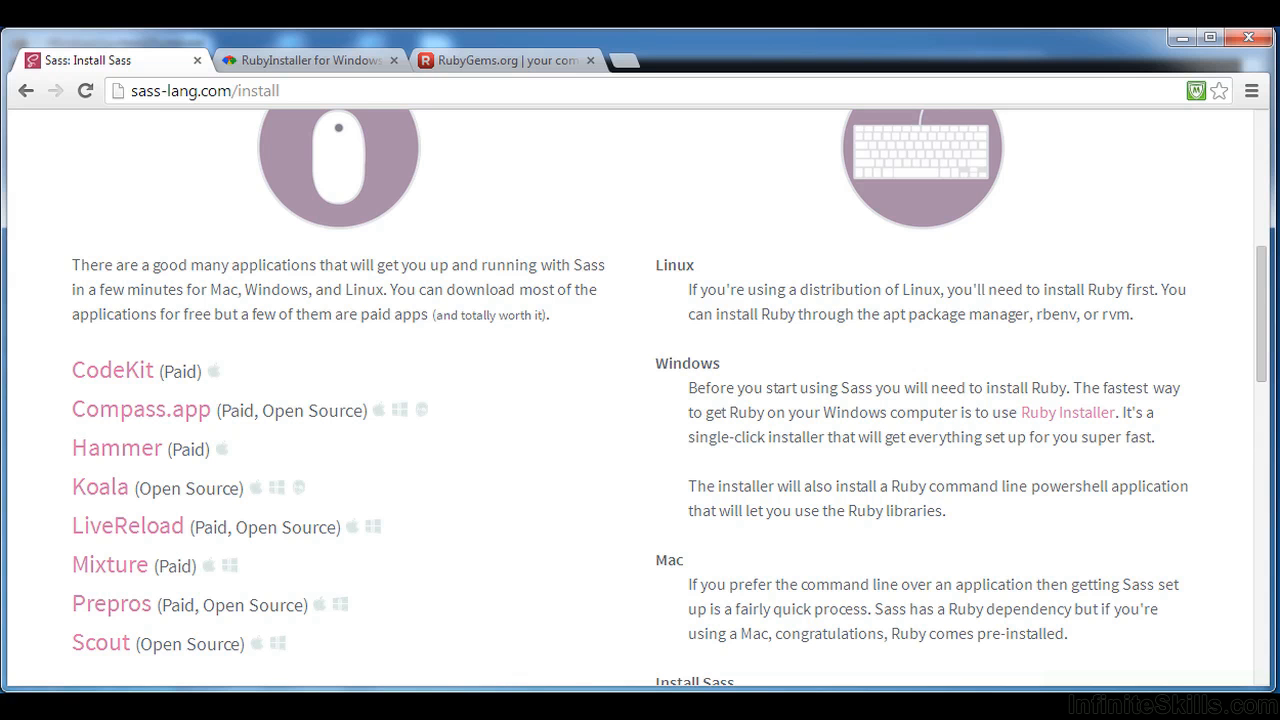
scroll("down", 3)
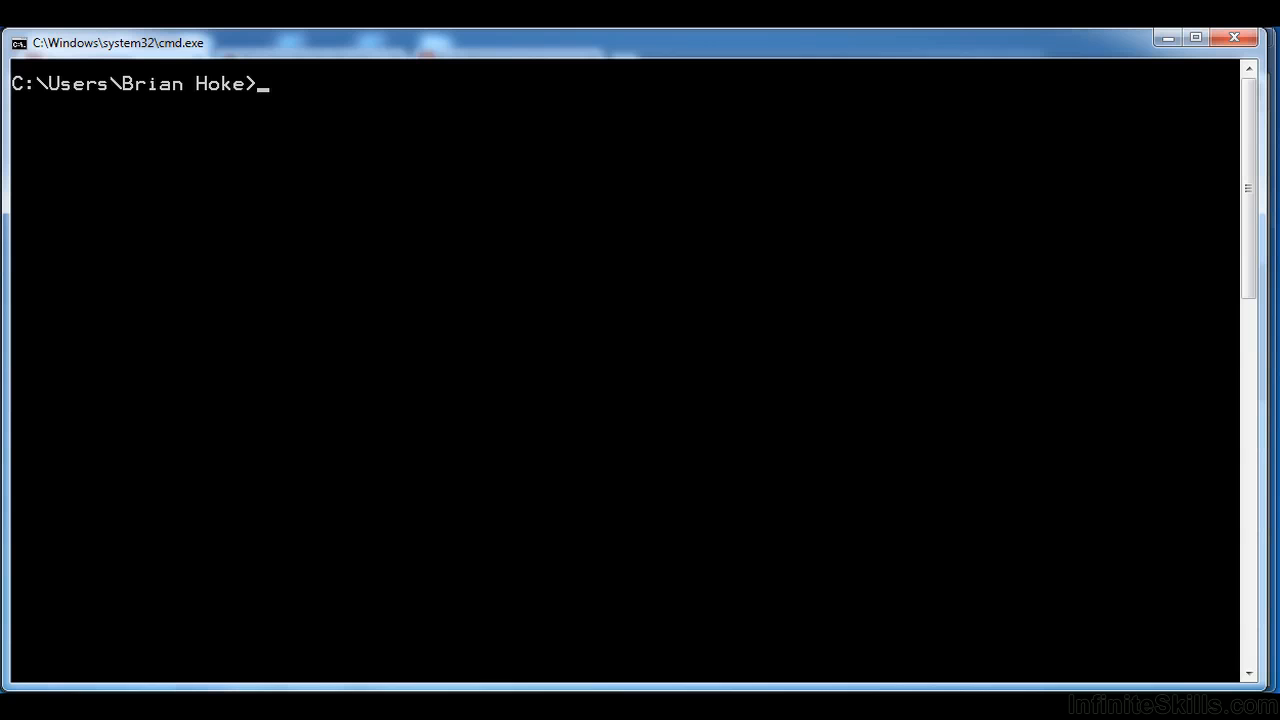
type("rub")
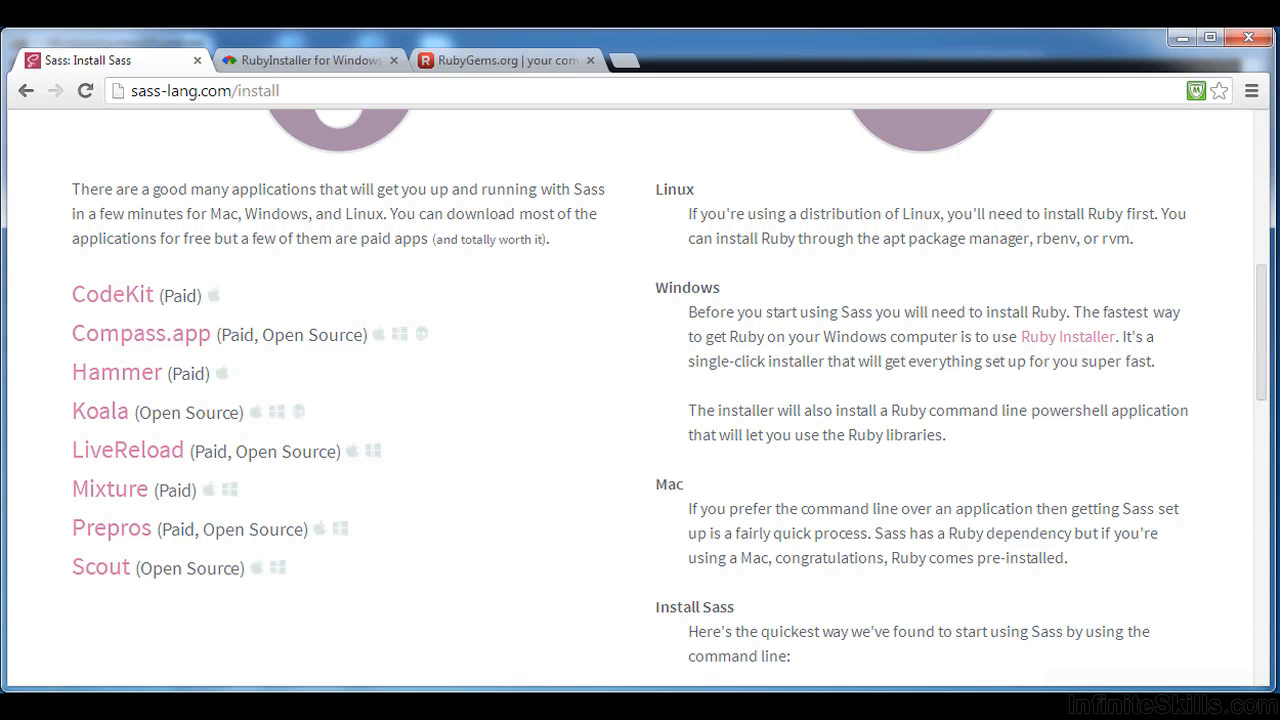
Step: Switch to the RubyInstaller for Windows tab and go to its downloads page
left_click(310, 60)
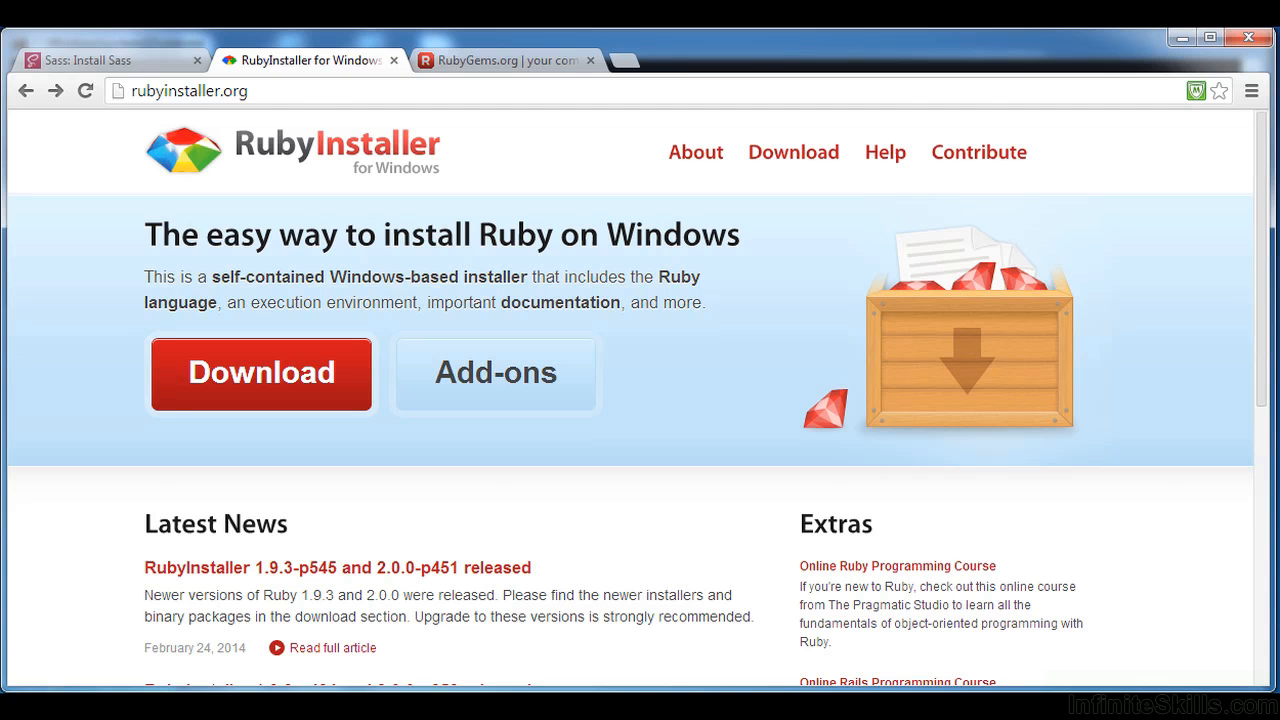
left_click(260, 373)
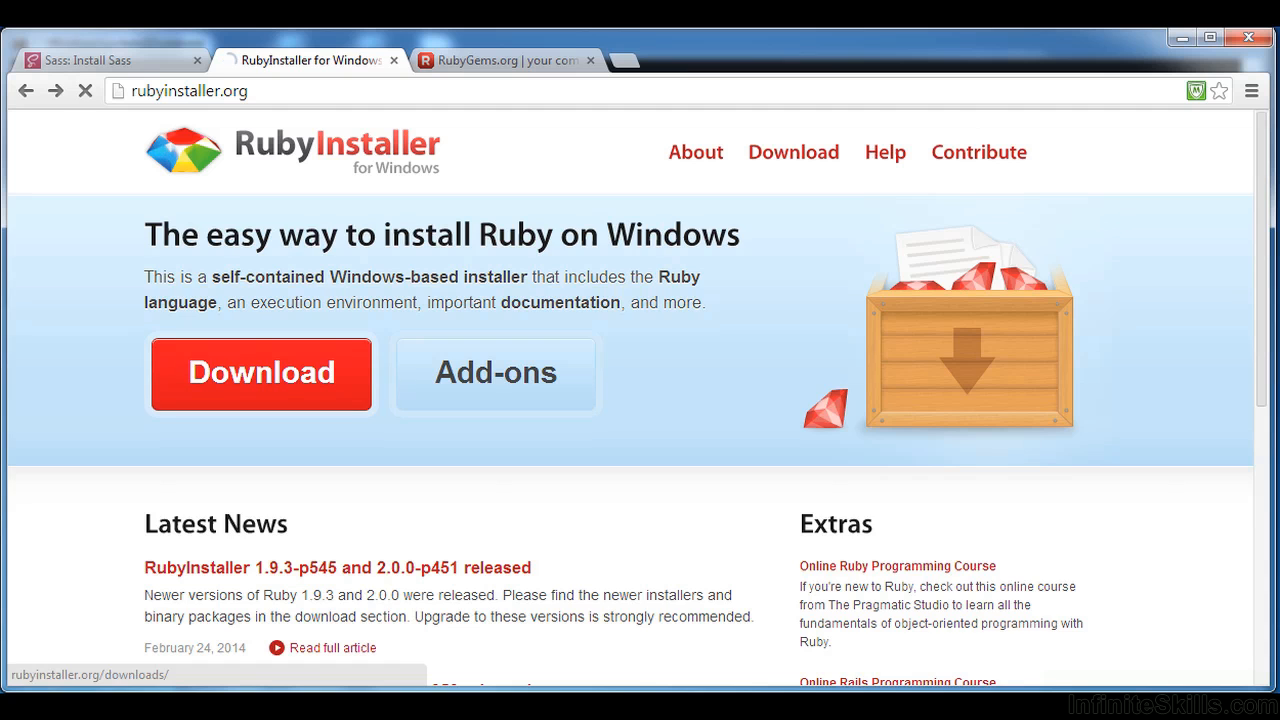
left_click(261, 373)
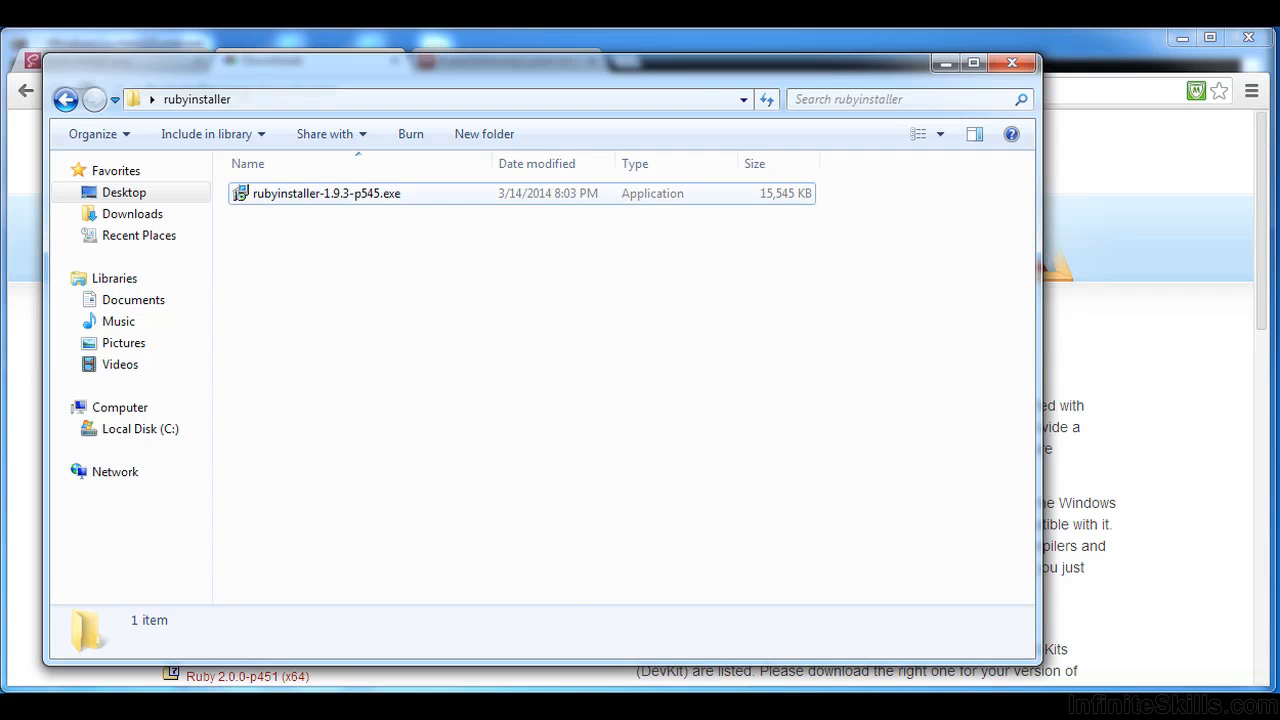
Step: Install Ruby 1.9.3-p545 in English, adding it to PATH and associating .rb/.rbw files
double_click(326, 193)
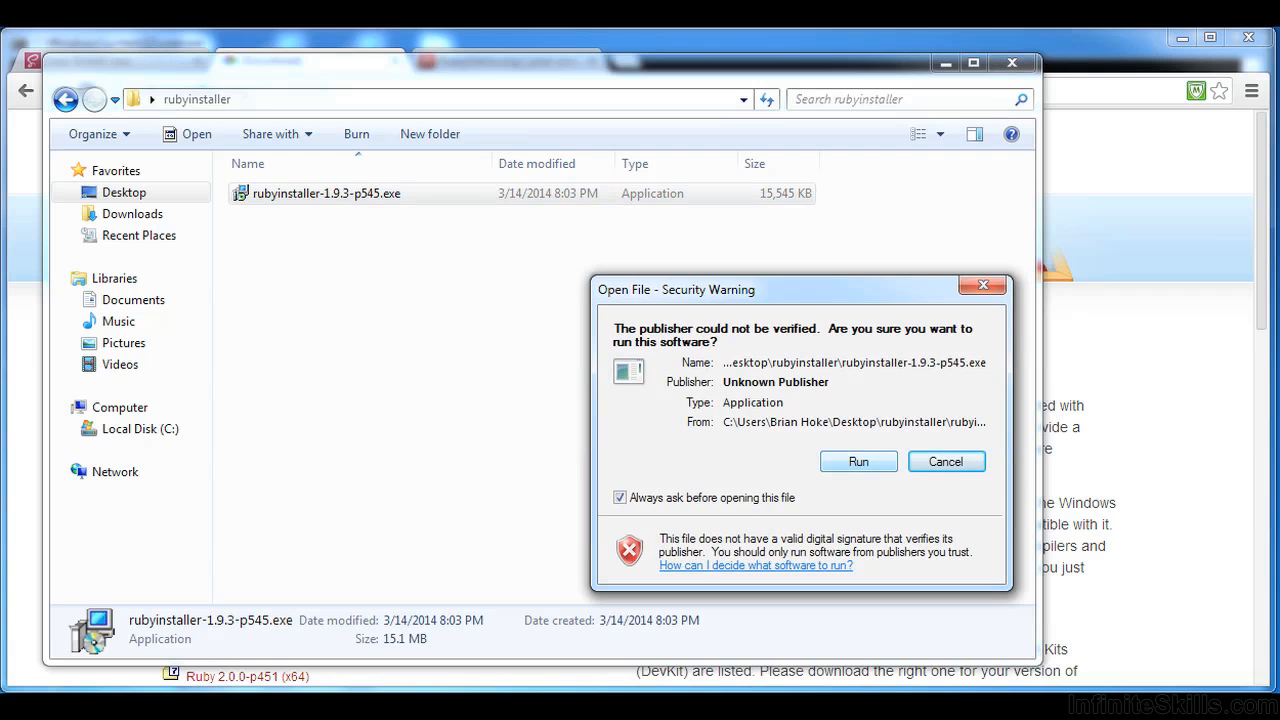
left_click(858, 461)
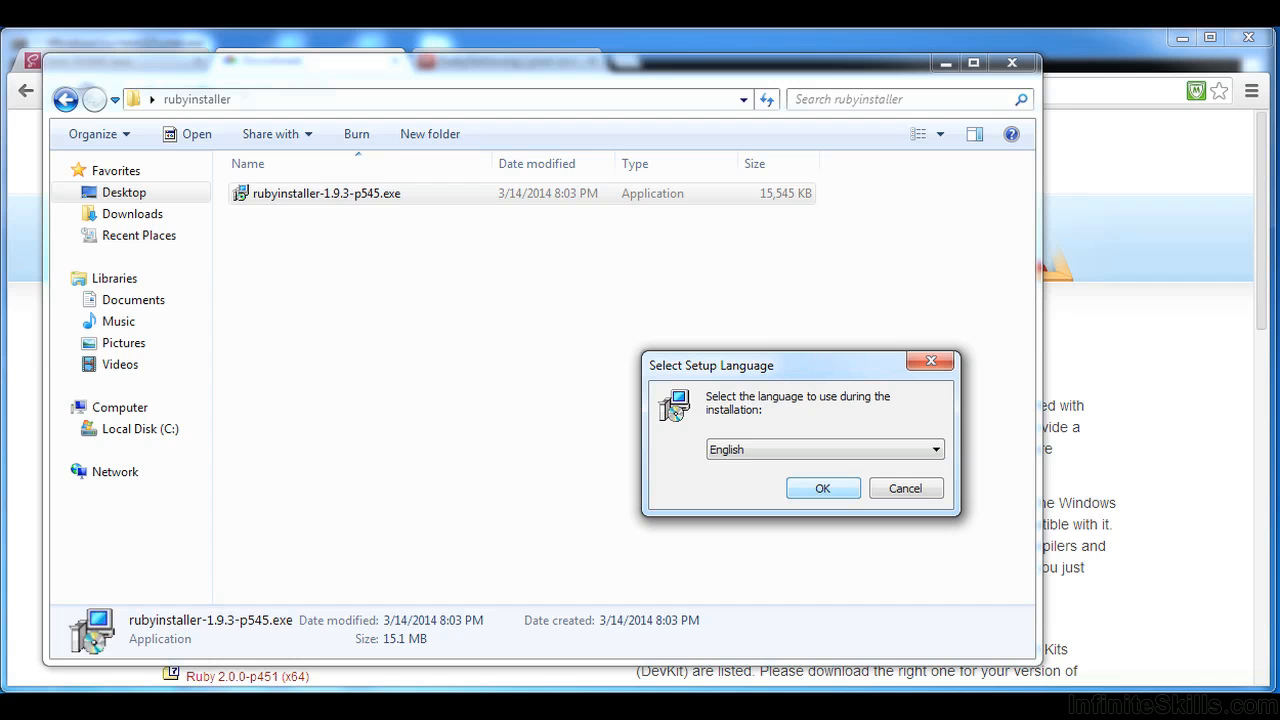
left_click(823, 488)
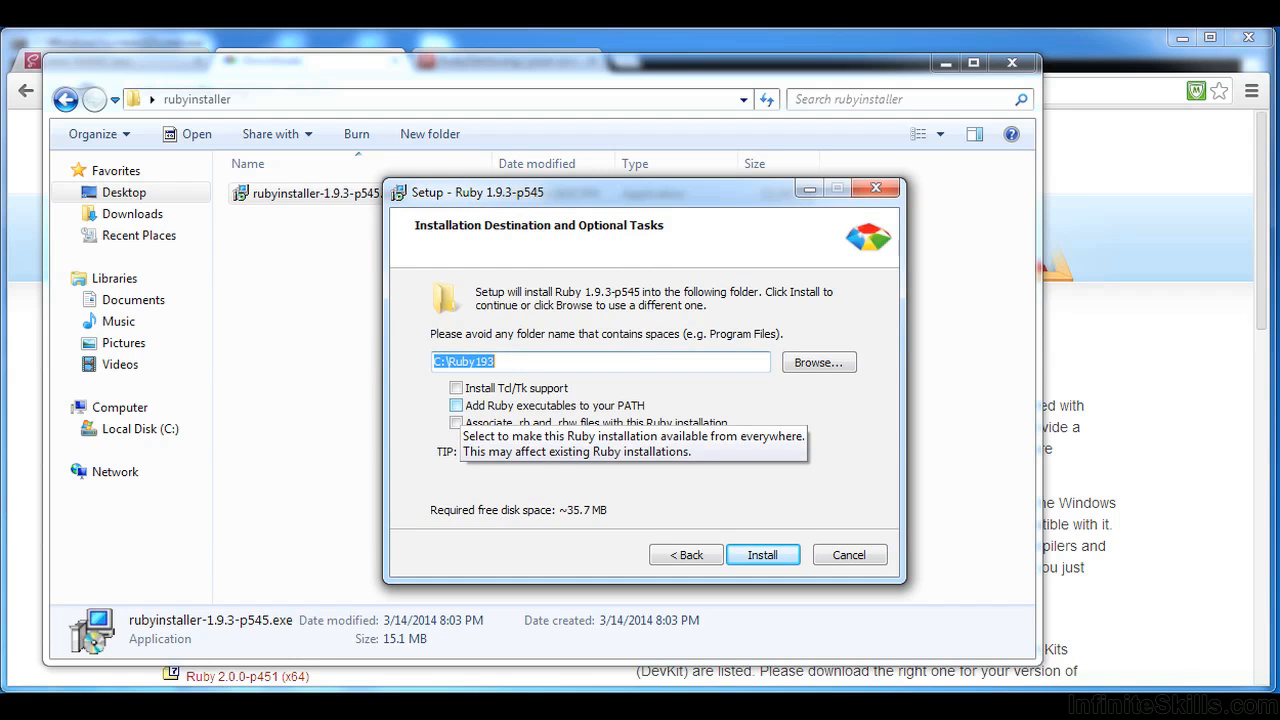
left_click(456, 405)
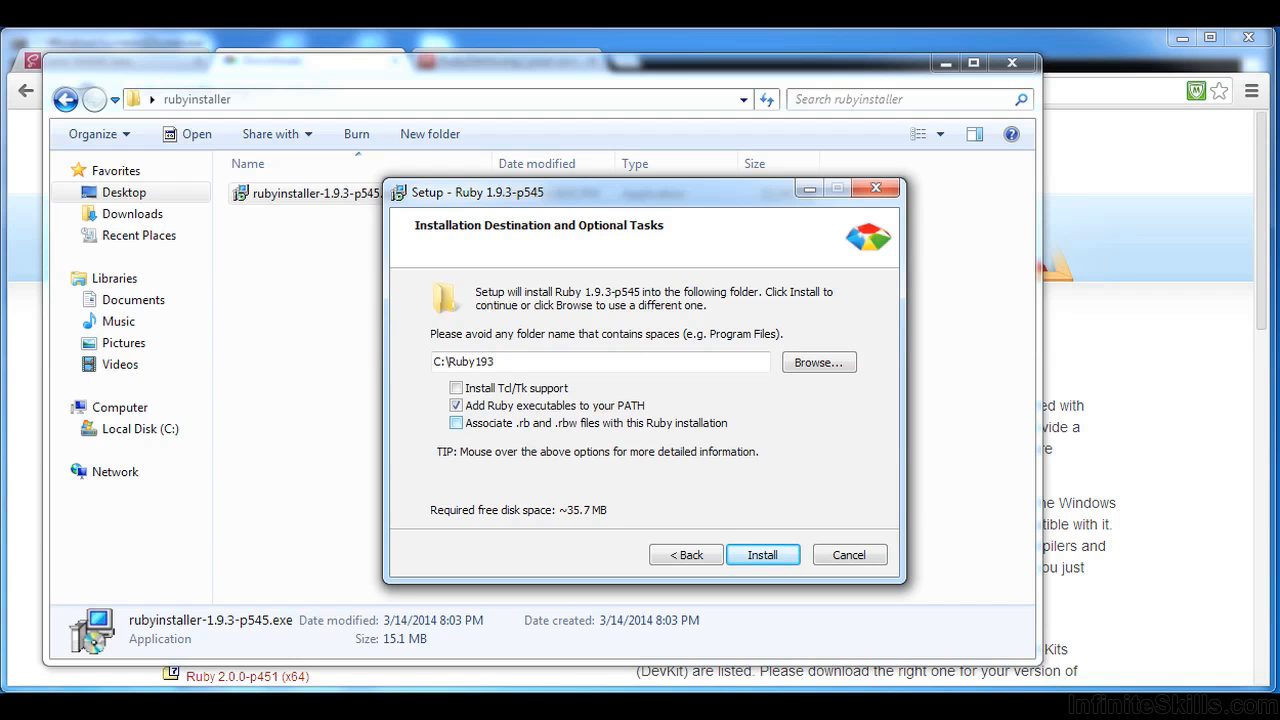
left_click(457, 423)
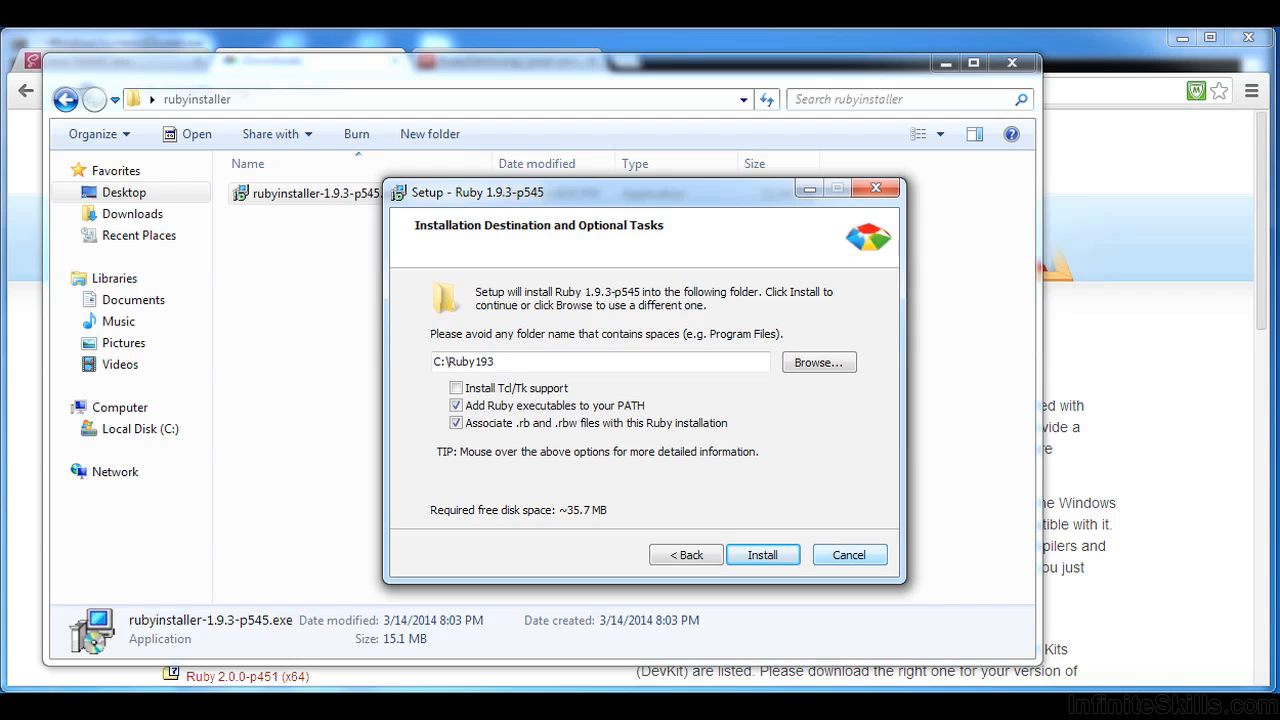
left_click(850, 554)
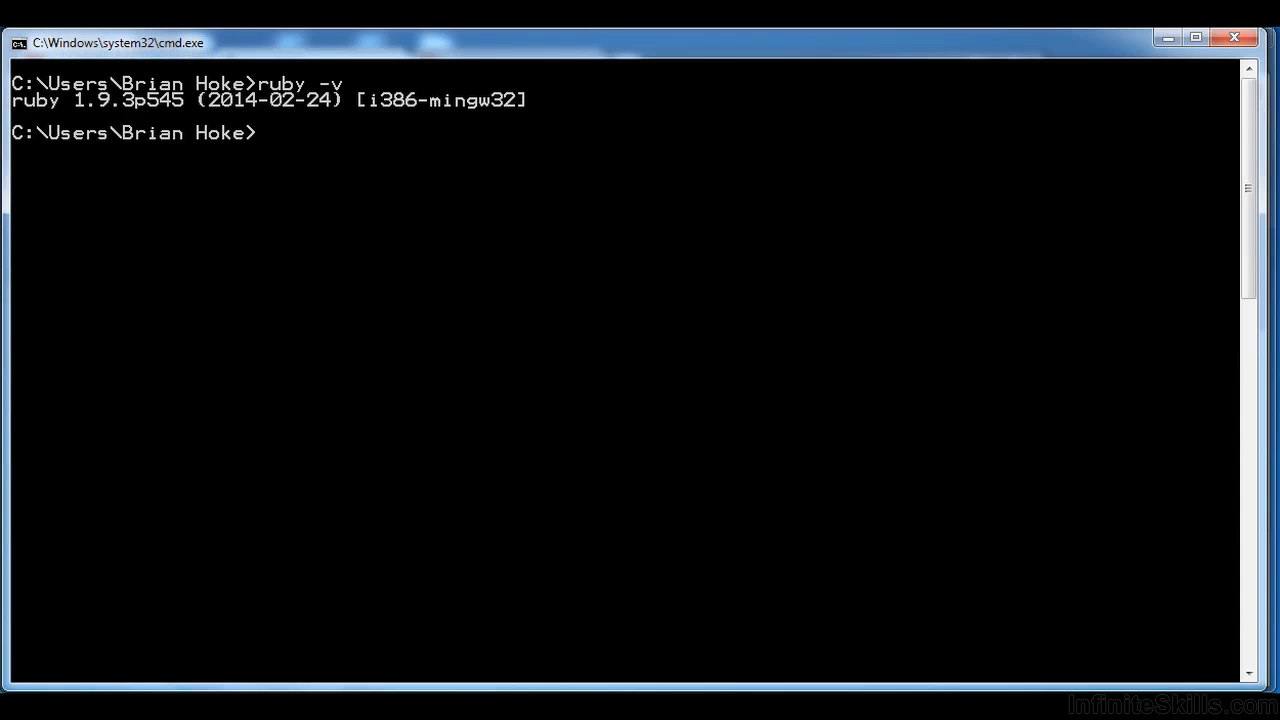
Step: Run ruby -v to confirm ruby 1.9.3p545 is installed
type("ruby -v")
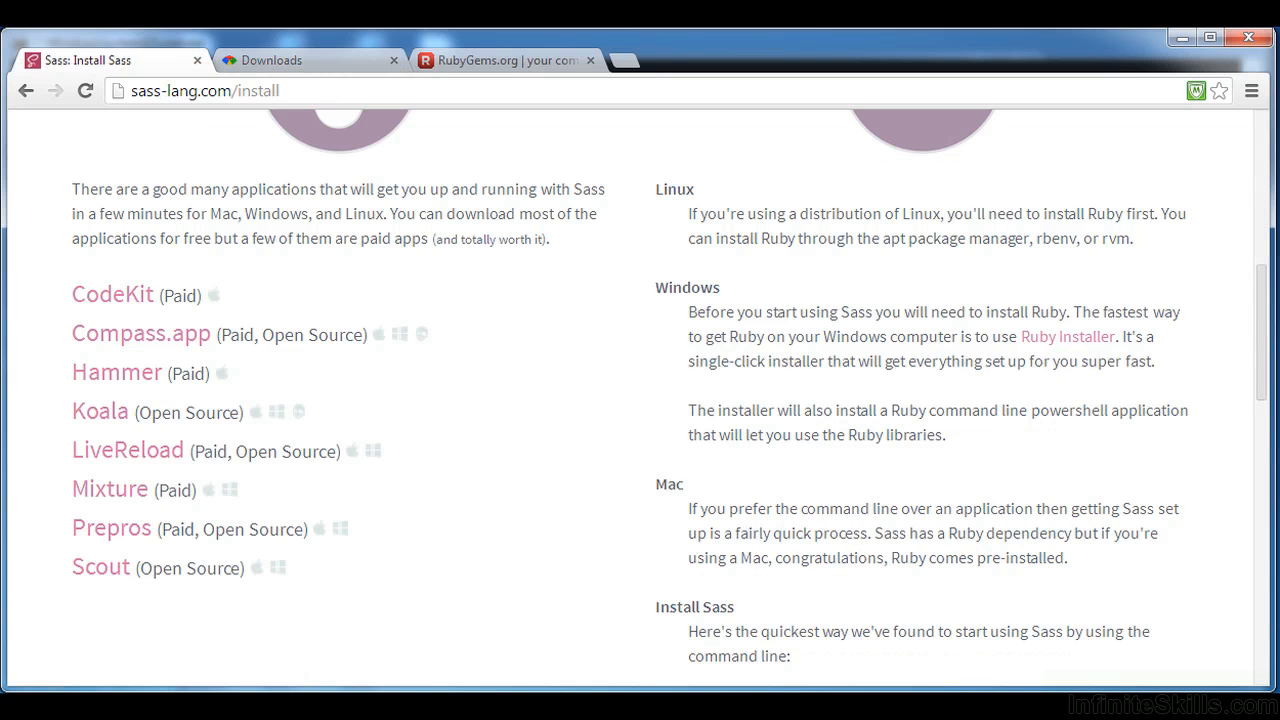
scroll("down", 3)
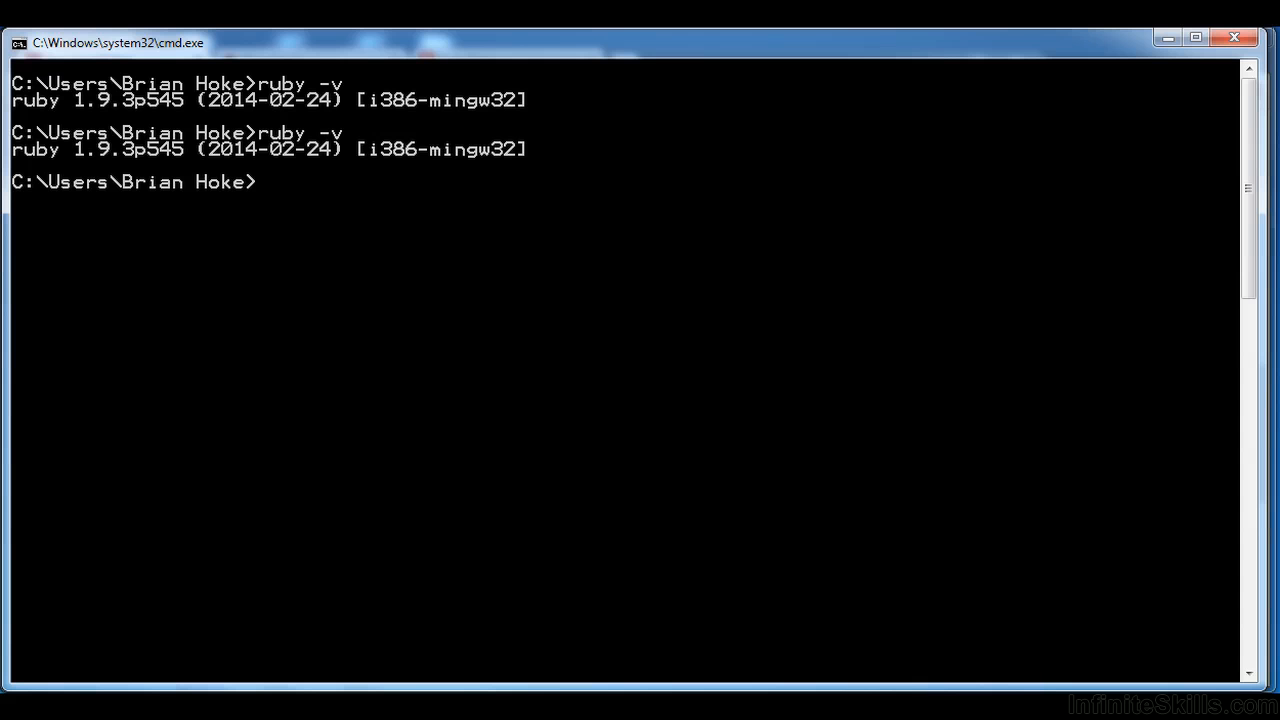
Step: Install the sass gem and verify Sass 3.3.4 with sass -v
type("gem install")
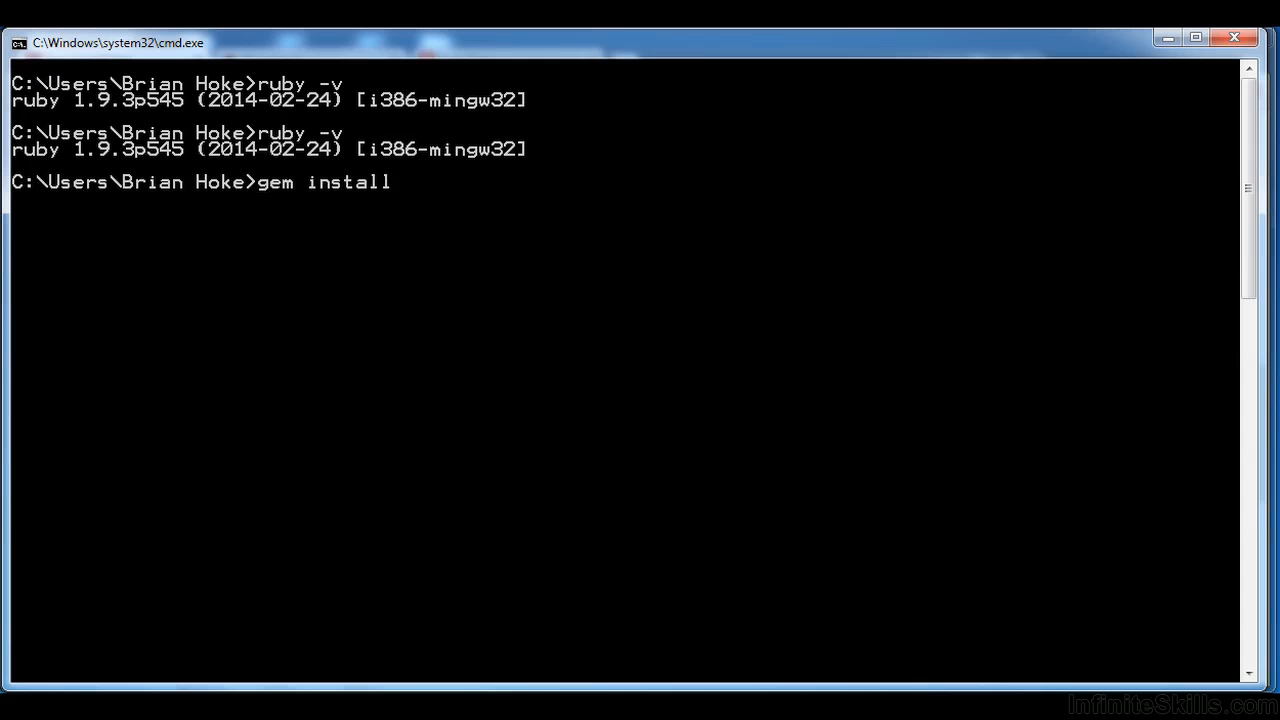
type("sass")
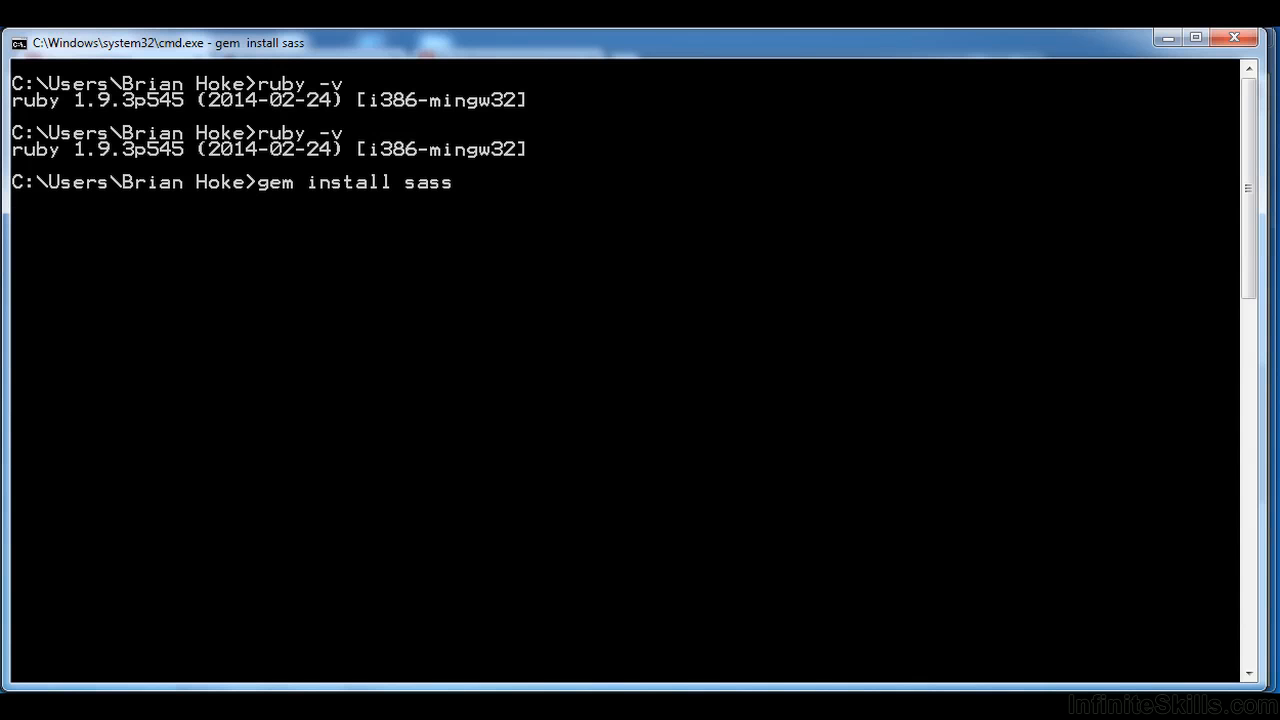
key("Enter")
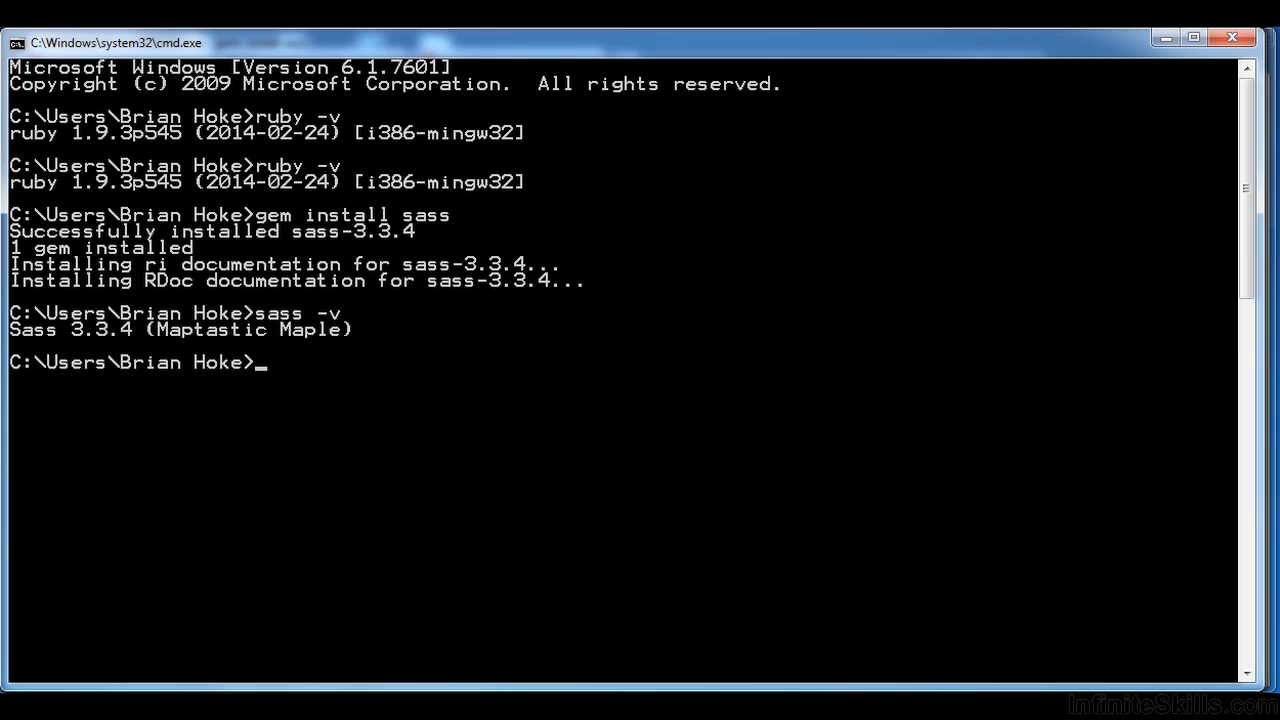
type("sass -v")
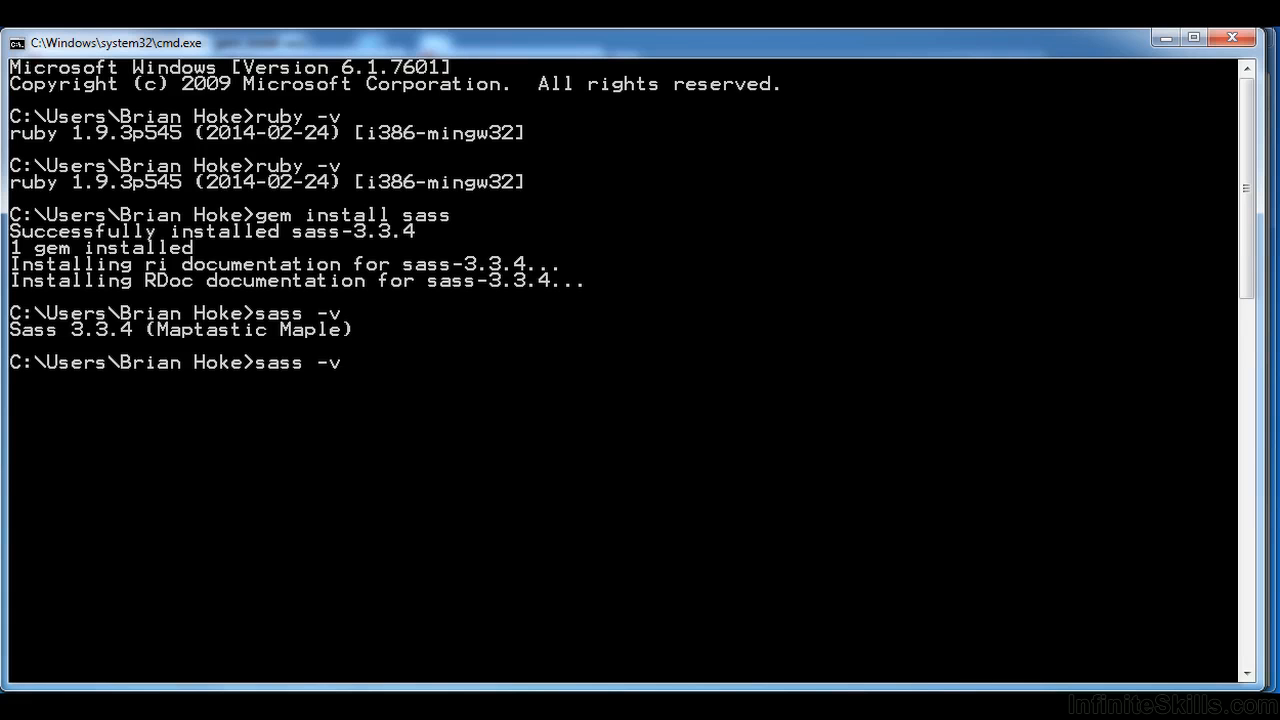